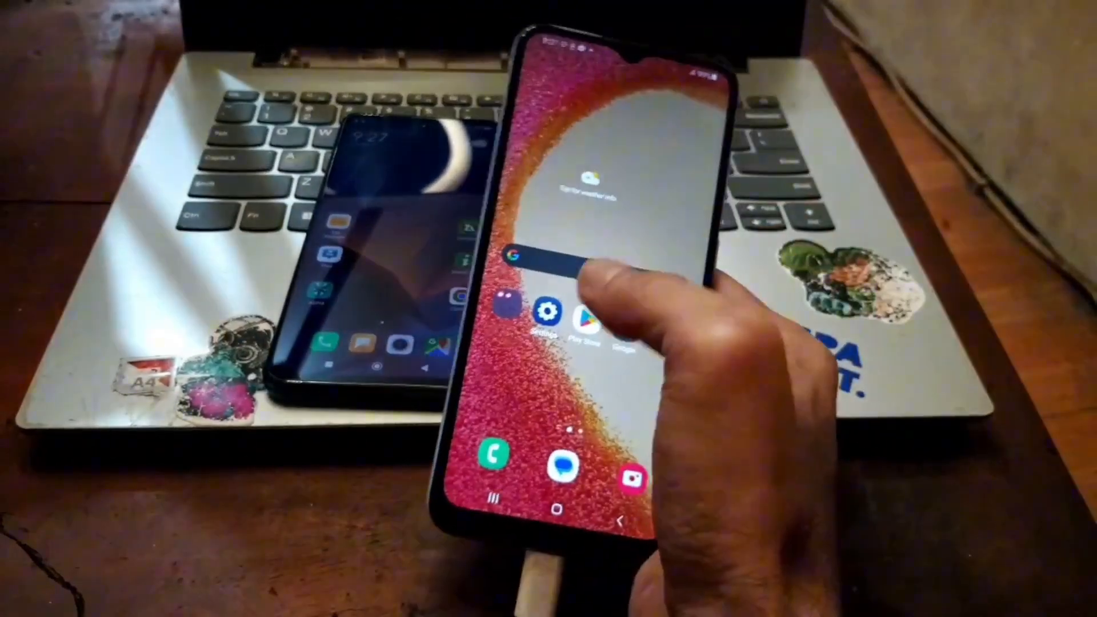
# - Open Settings from the home screen and scroll down the main settings list
pyautogui.click(548, 322)
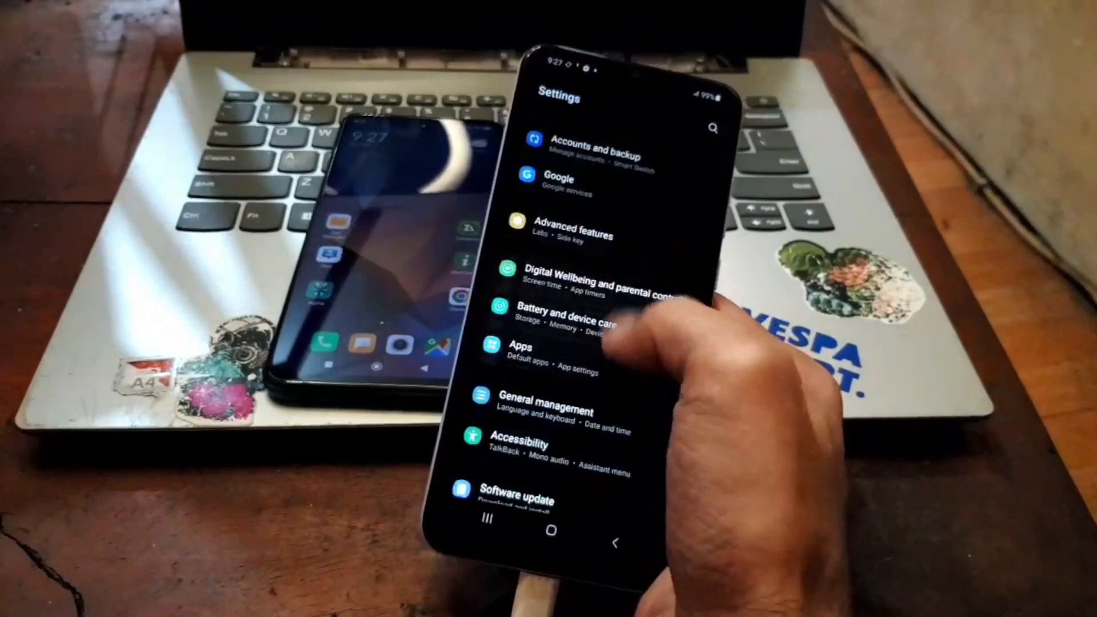
pyautogui.scroll(-3)
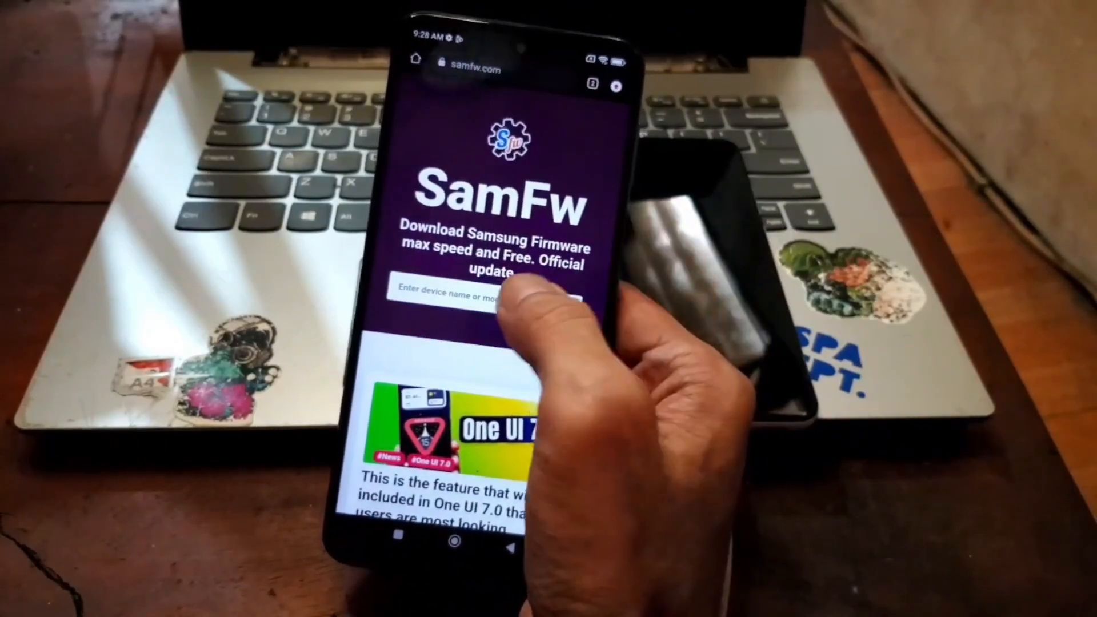
# - Search SamFw for SM-A042F / Galaxy A04e and browse its Filter CSC region list
pyautogui.click(462, 293)
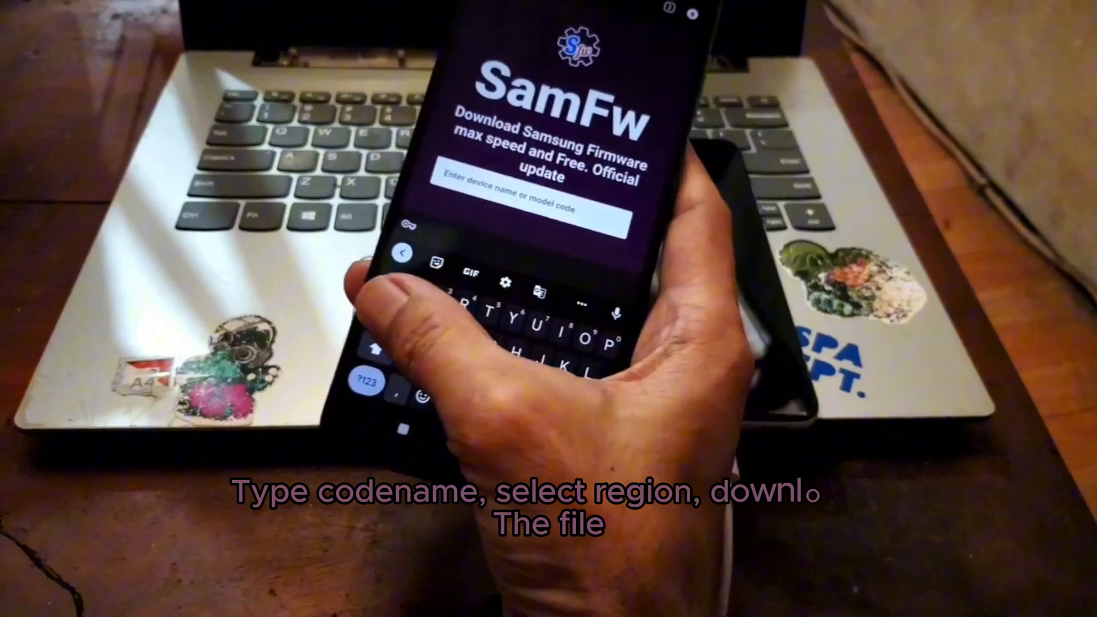
pyautogui.write('A042F / Galaxy A04e')
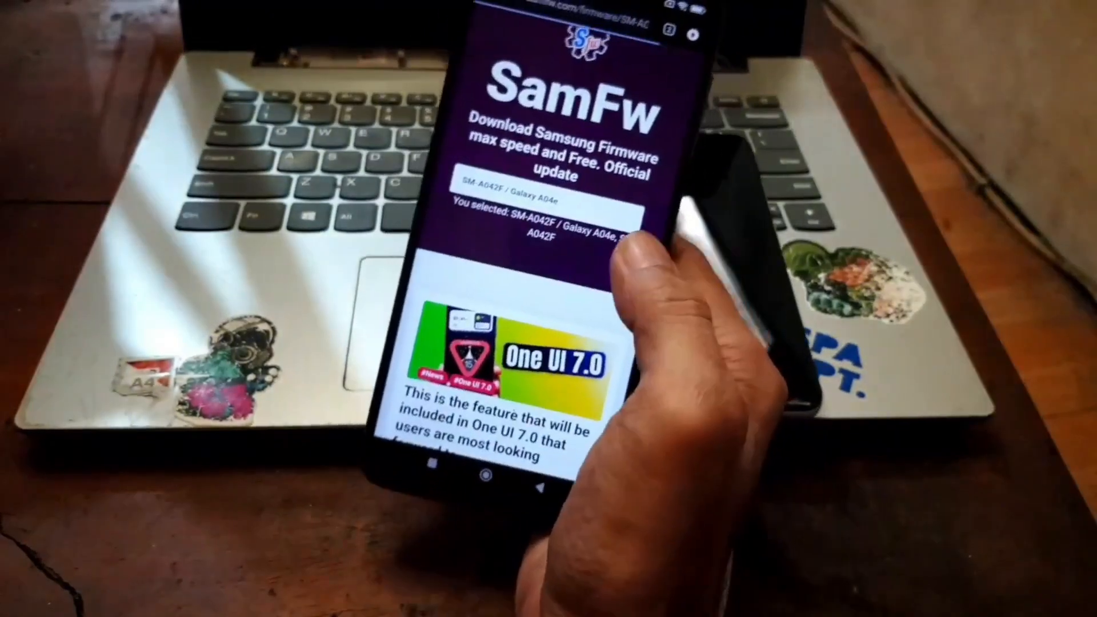
pyautogui.scroll(-3)
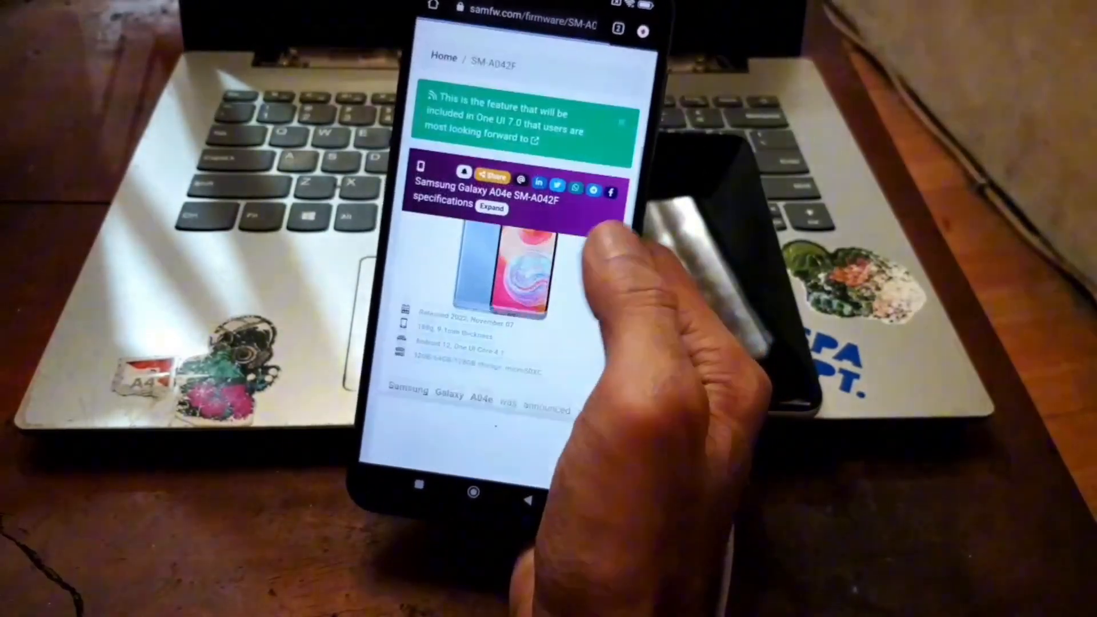
pyautogui.scroll(-3)
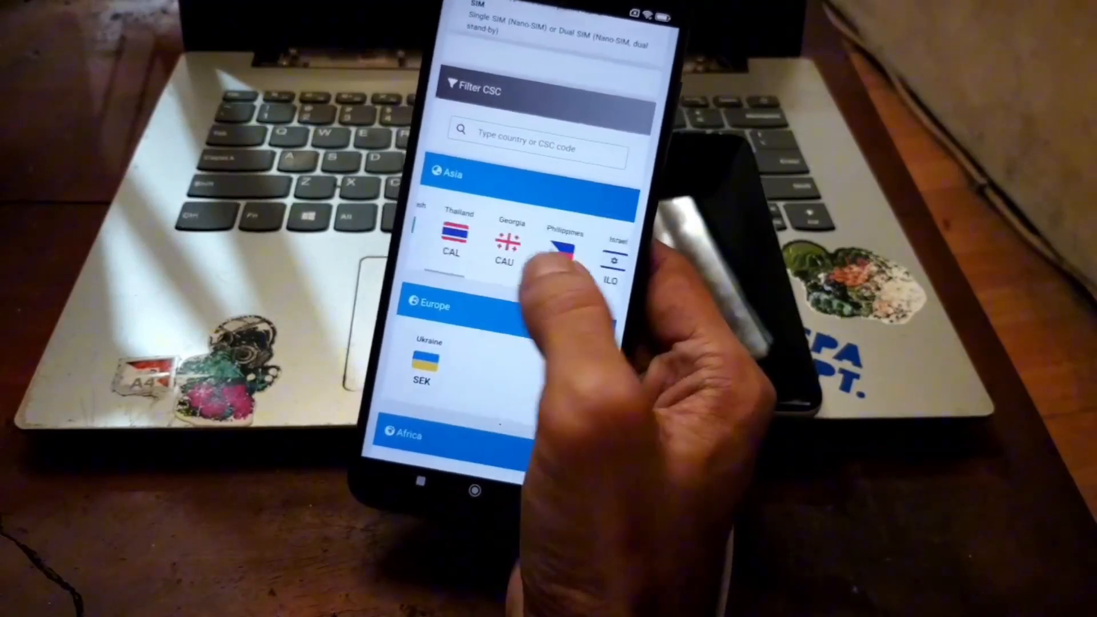
pyautogui.scroll(-3)
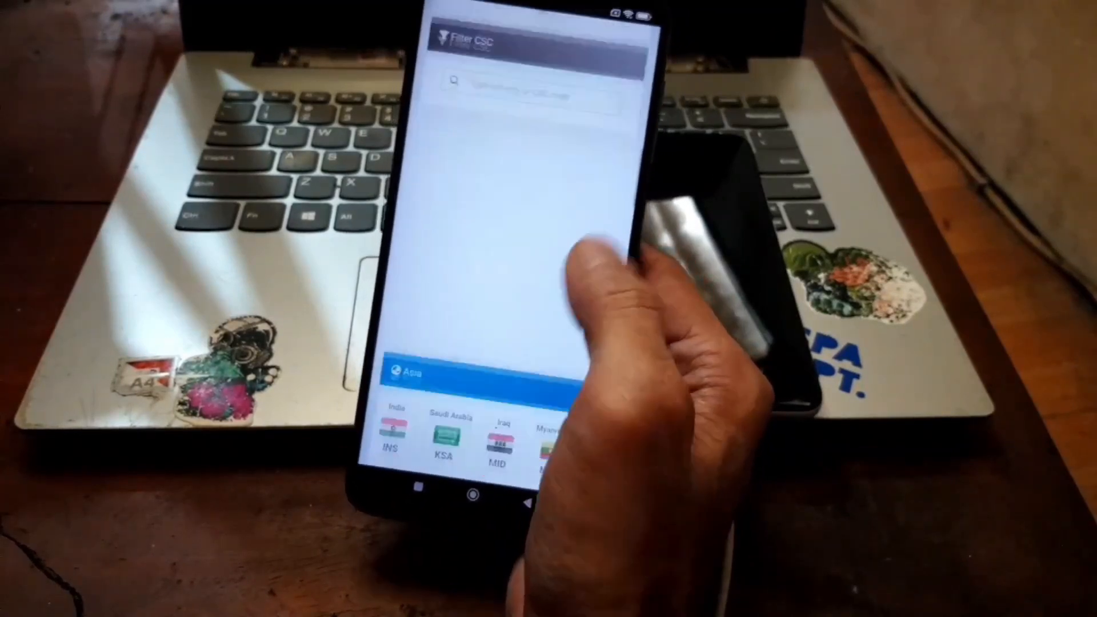
pyautogui.scroll(-3)
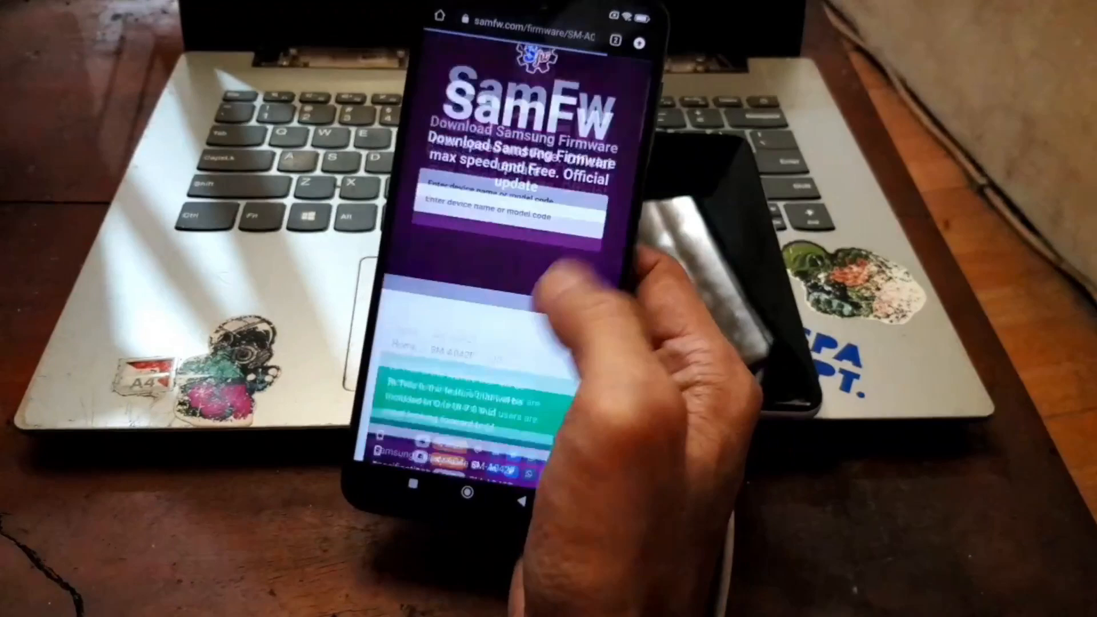
pyautogui.scroll(-3)
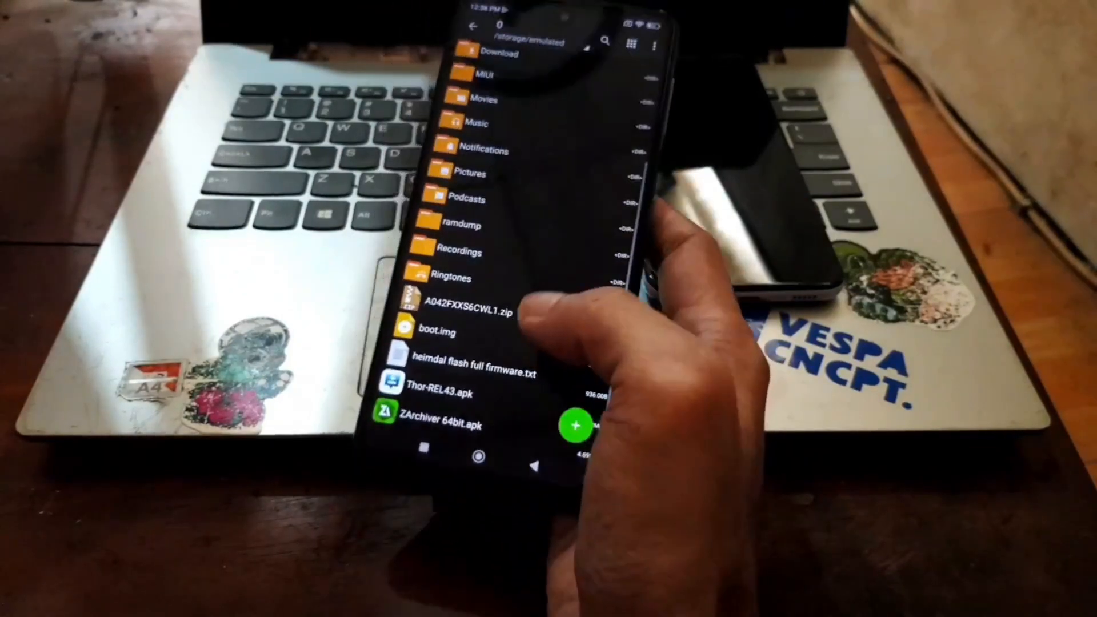
# - Extract A042FXXS6CWL1.zip into its own folder, then return to the home screen
pyautogui.click(466, 314)
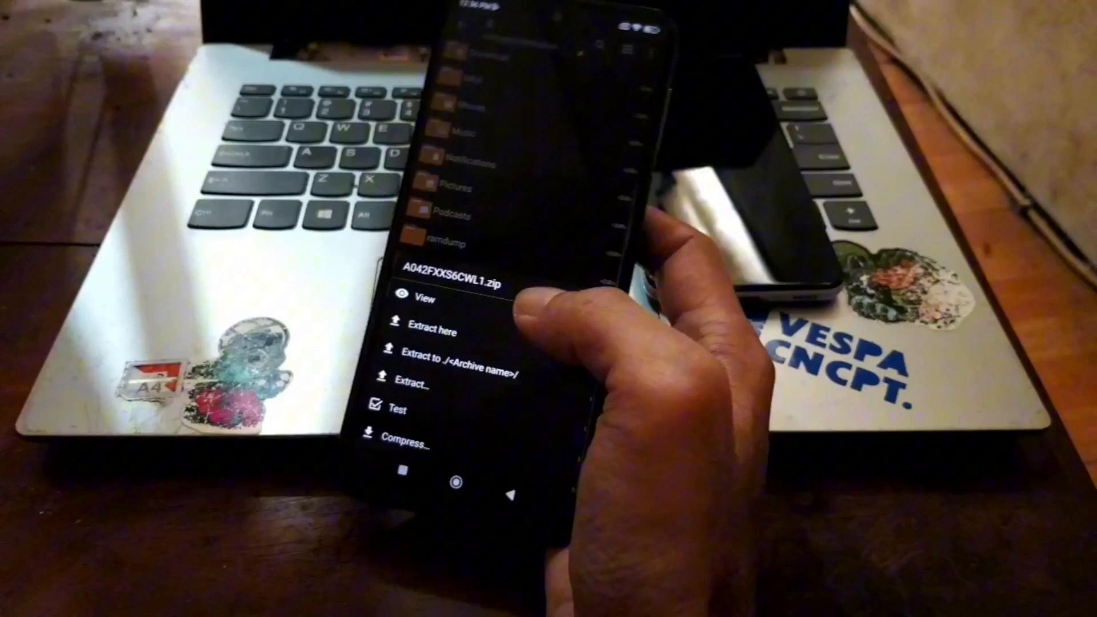
pyautogui.click(430, 332)
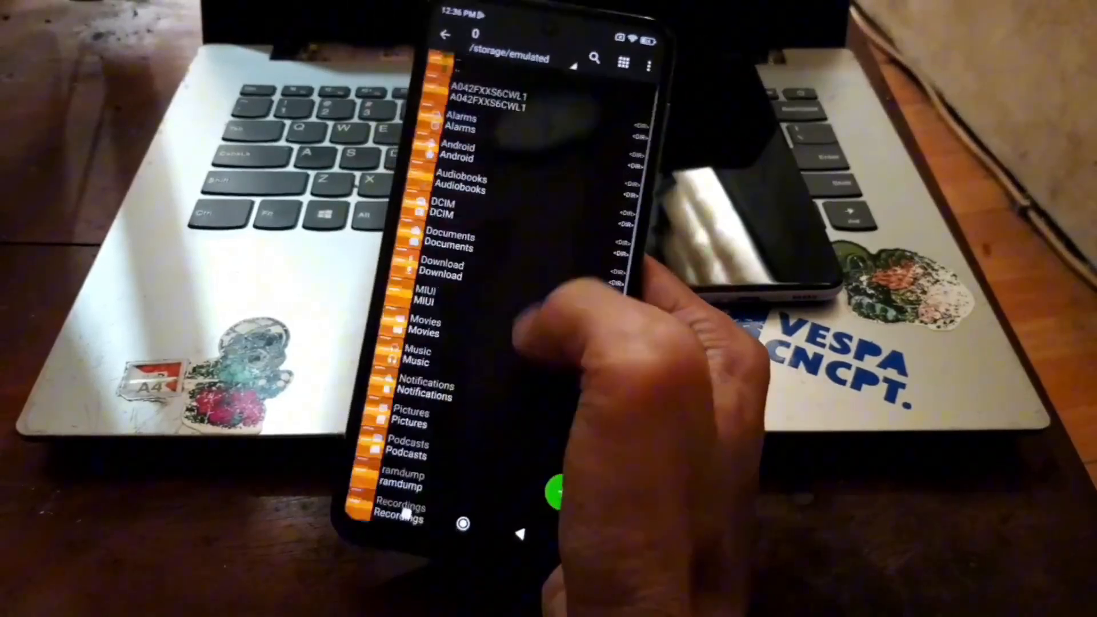
pyautogui.click(475, 96)
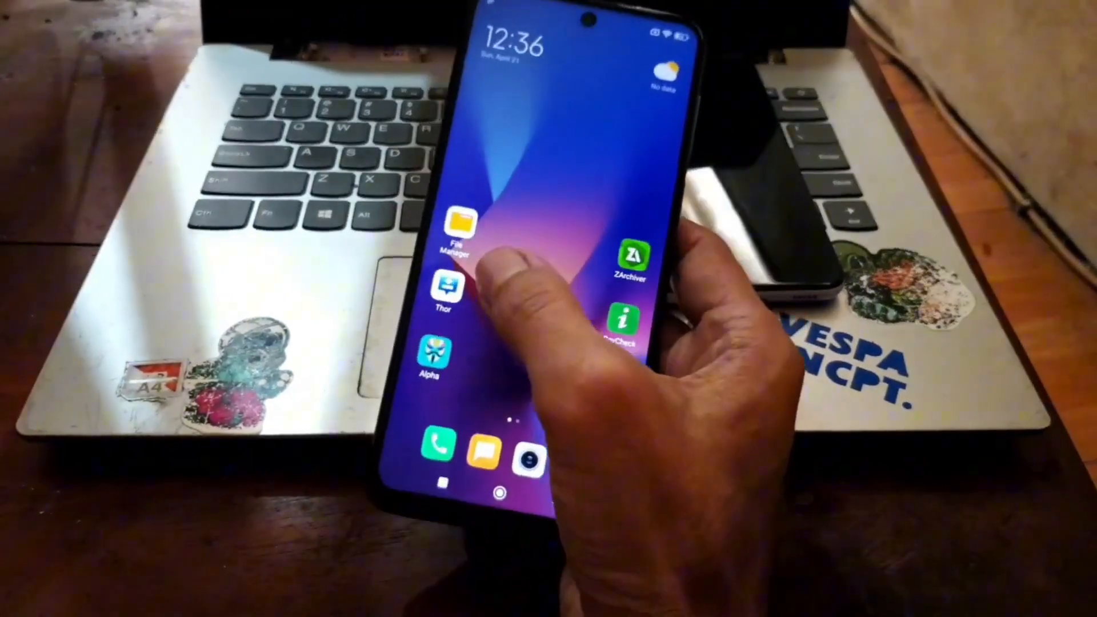
# - Launch Thor and grant its Superuser Request permanent root access
pyautogui.click(444, 287)
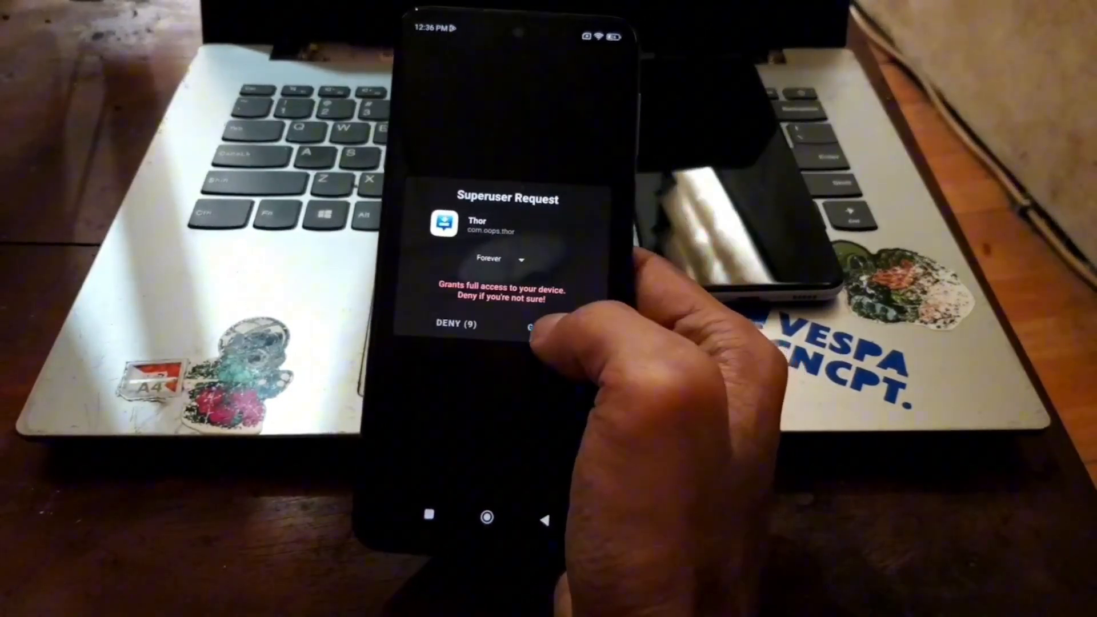
pyautogui.click(550, 323)
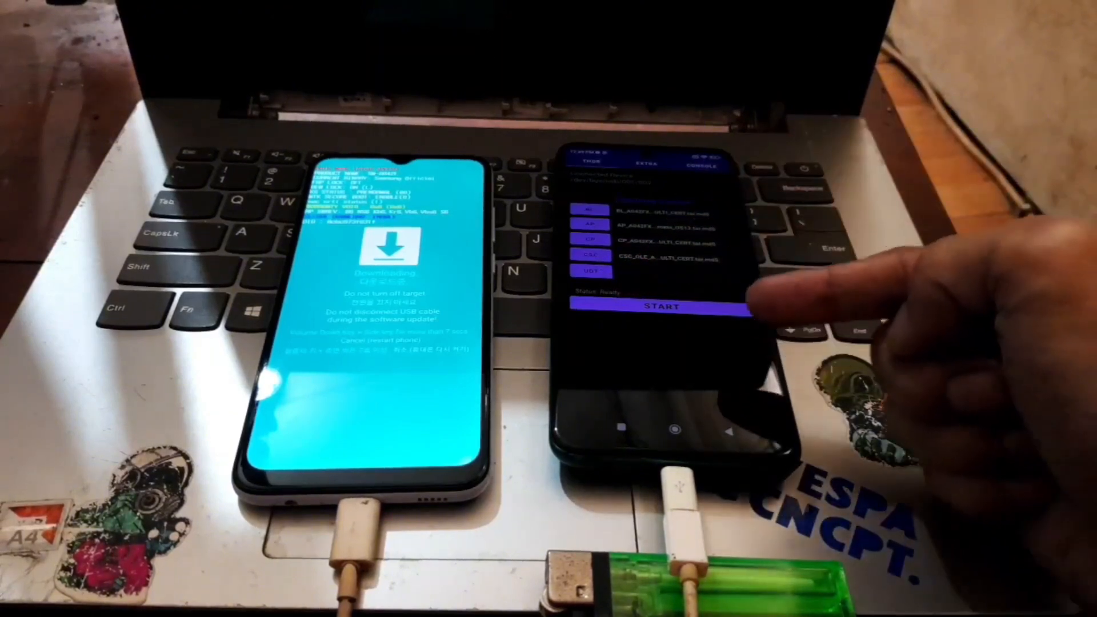
pyautogui.moveTo(685, 161)
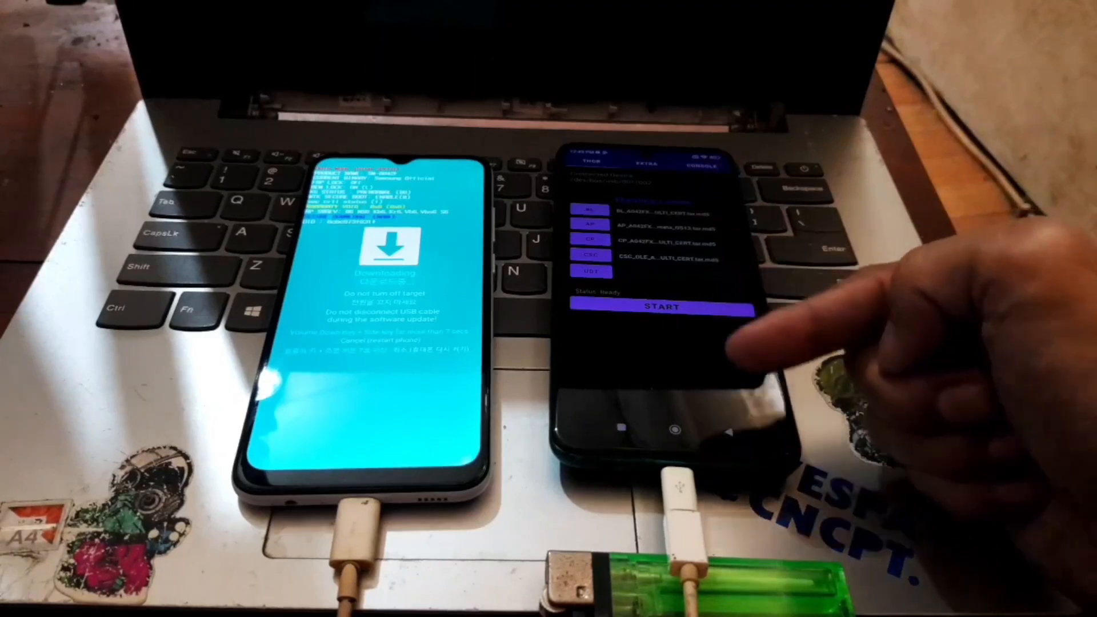
# - Start the flash so the Console tab logs firmware writing to the A04e
pyautogui.click(657, 307)
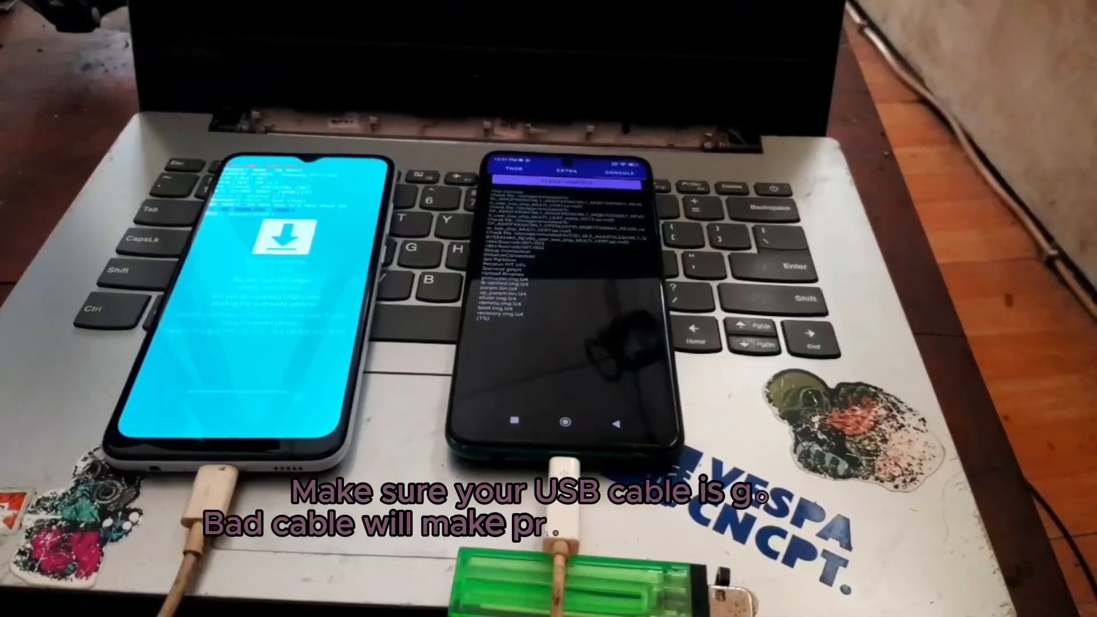